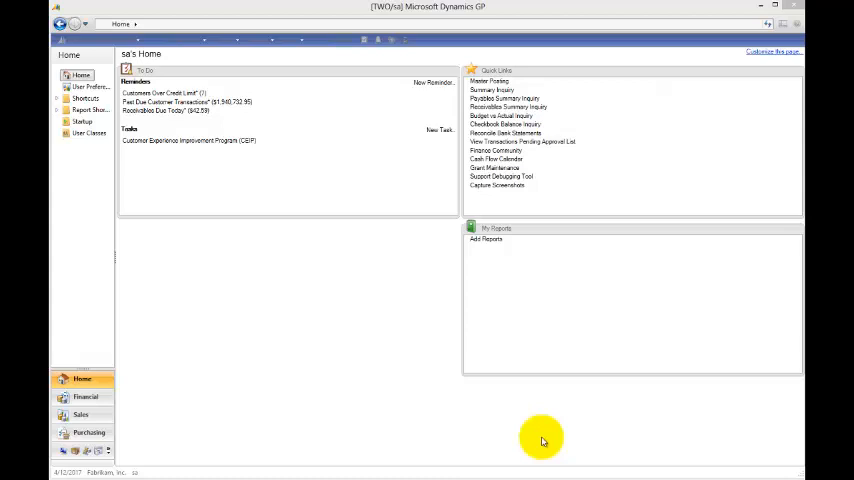
{"action": "mouse_move", "coordinate": [216, 262]}
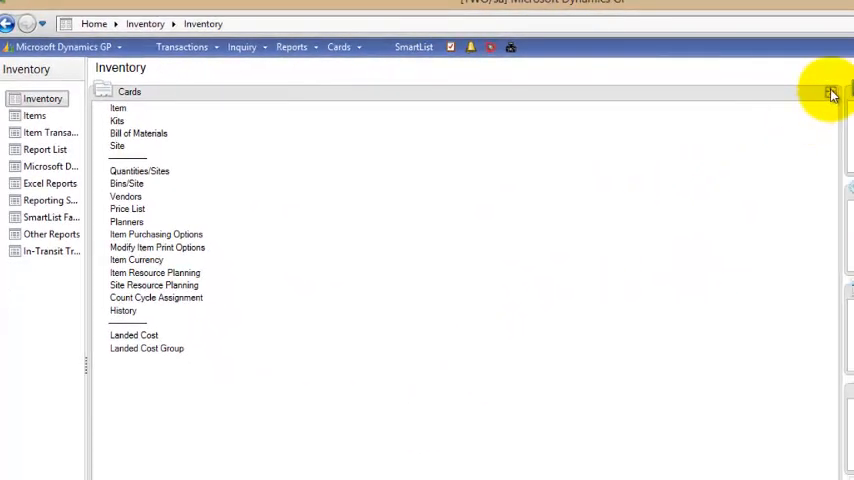
{"action": "mouse_move", "coordinate": [304, 110]}
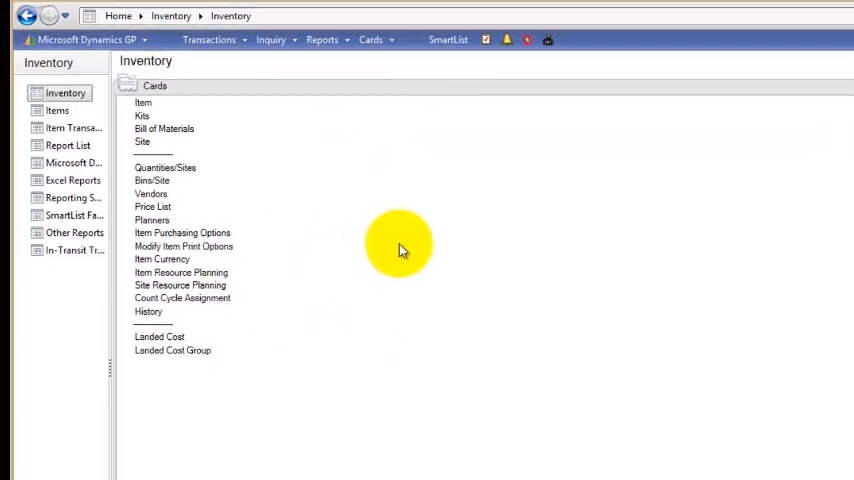
{"action": "mouse_move", "coordinate": [180, 324]}
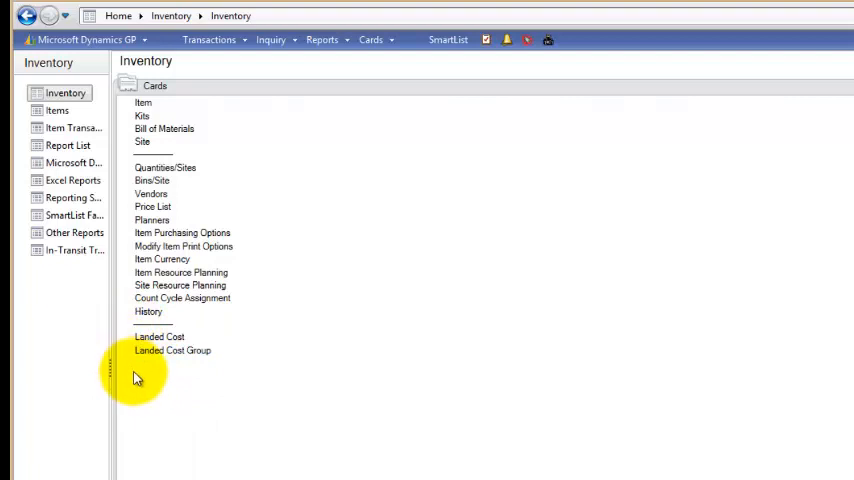
{"action": "mouse_move", "coordinate": [160, 336]}
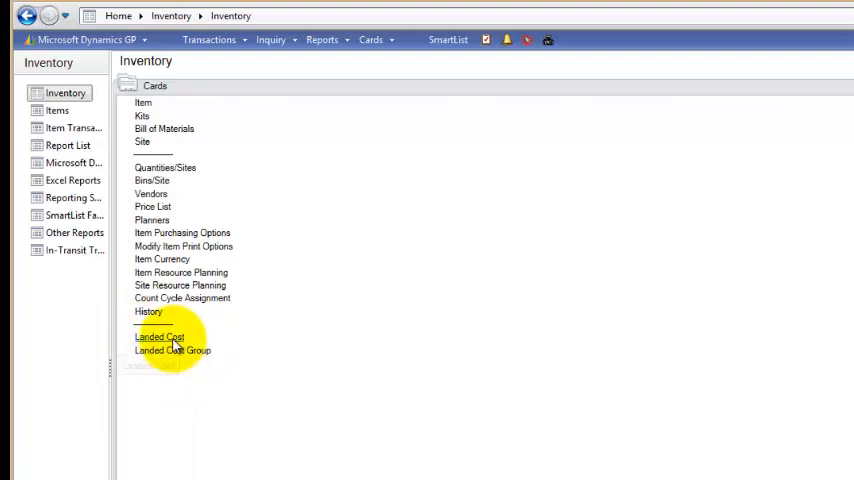
Start landed cost NYC, New York City Insurance, with the AVERAGE rate type
{"action": "left_click", "coordinate": [160, 336]}
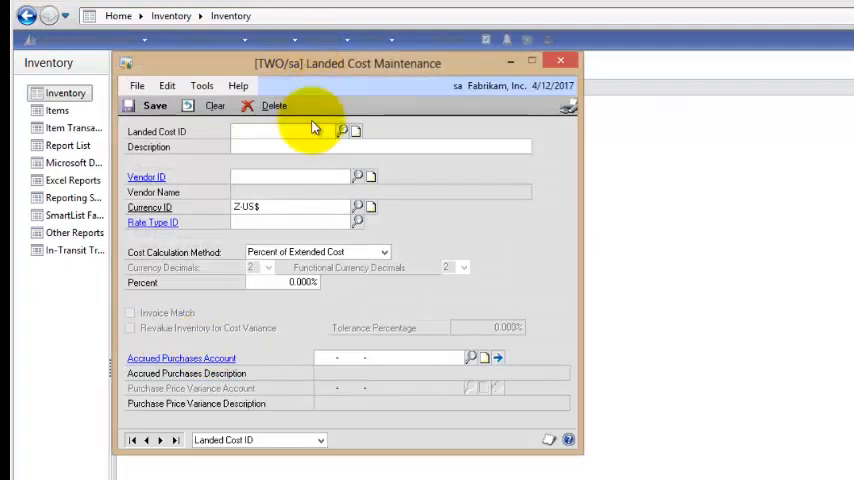
{"action": "type", "text": "NYC"}
{"action": "type", "text": "New York City Insura"}
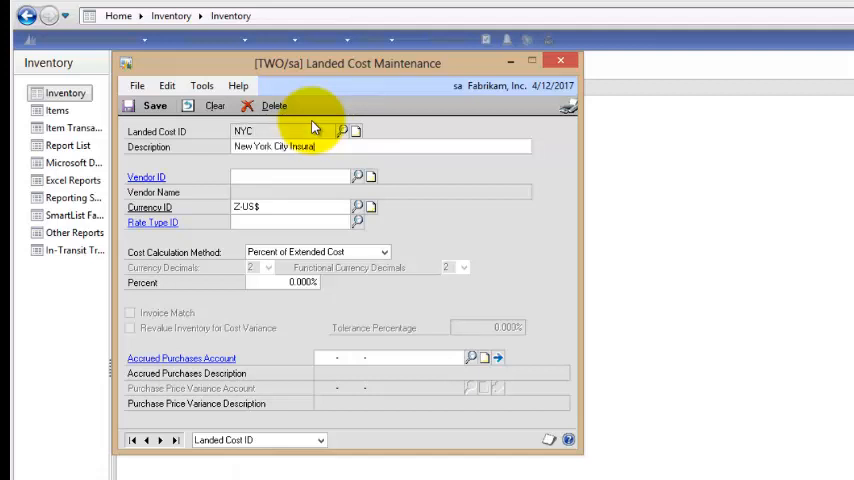
{"action": "type", "text": "ASSOCIAT0001"}
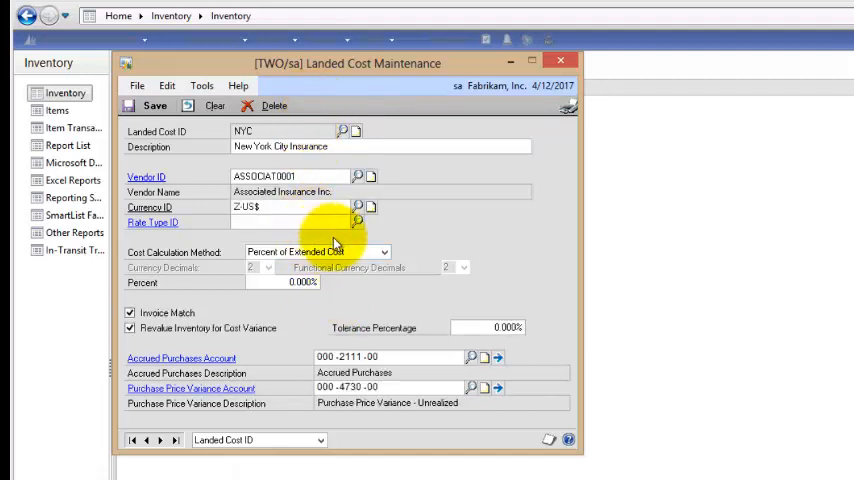
{"action": "left_click", "coordinate": [356, 222]}
{"action": "type", "text": "AVERAGE"}
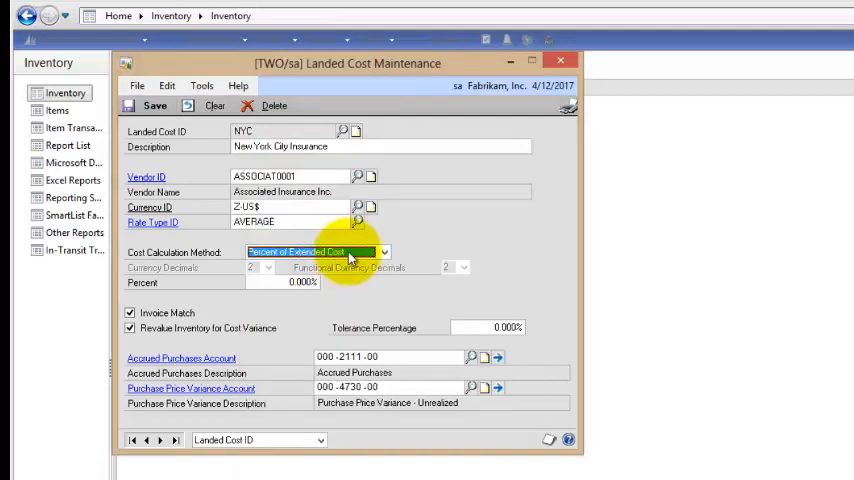
Set the calculation method to Flat Amount Per Unit at 1.50 and save the NYC record
{"action": "left_click", "coordinate": [384, 252]}
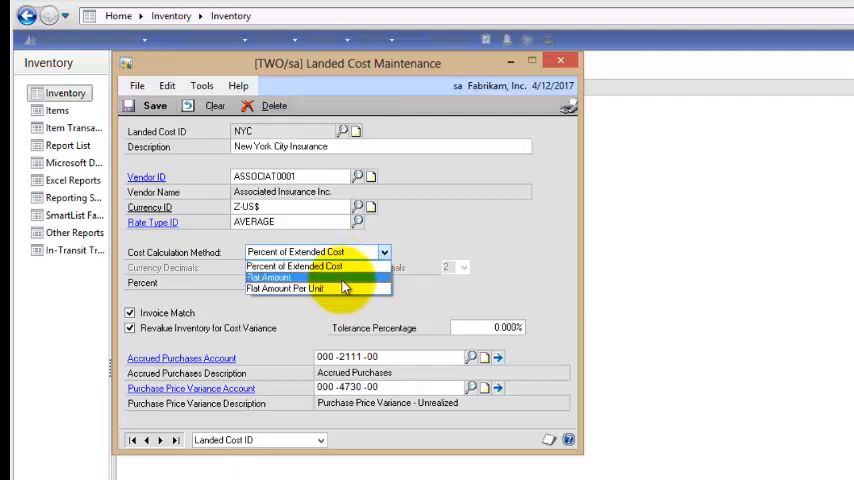
{"action": "left_click", "coordinate": [284, 288]}
{"action": "type", "text": "$1.50"}
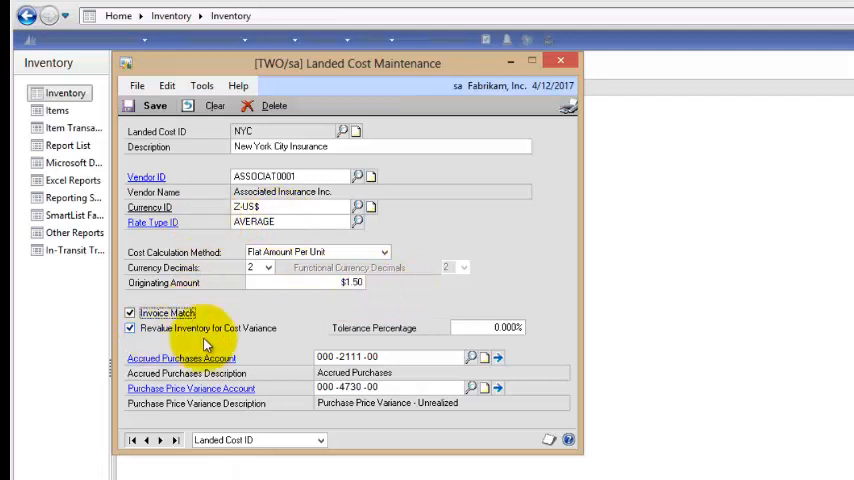
{"action": "mouse_move", "coordinate": [448, 374]}
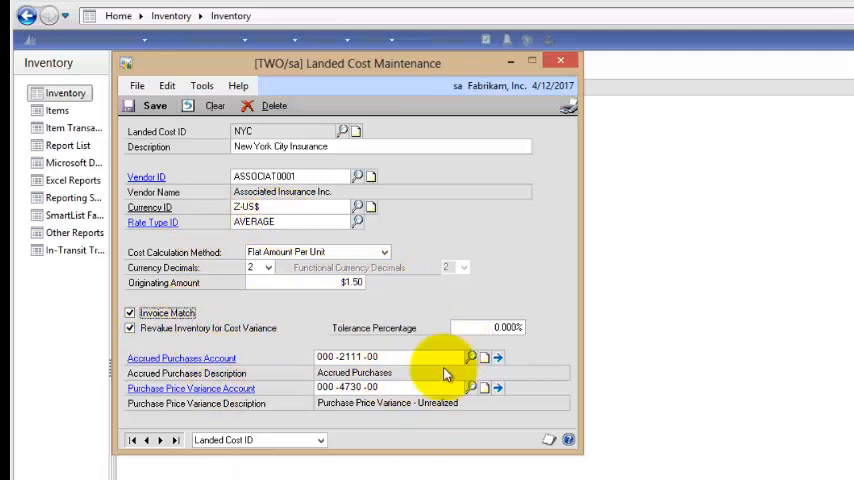
{"action": "mouse_move", "coordinate": [286, 374]}
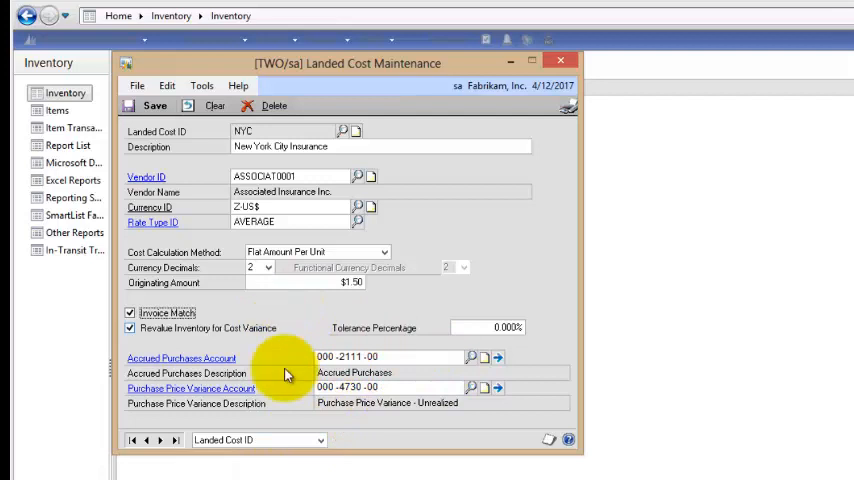
{"action": "left_click", "coordinate": [214, 104]}
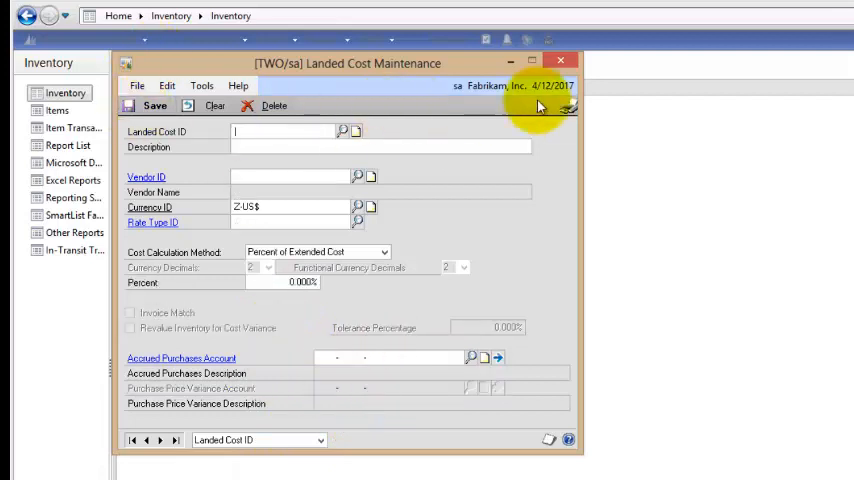
Create landed cost group NYC with an Insurance description
{"action": "left_click", "coordinate": [560, 60]}
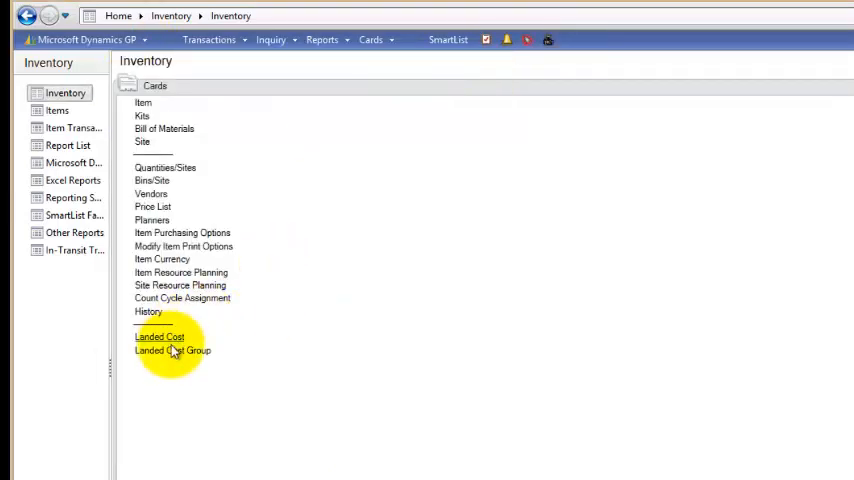
{"action": "left_click", "coordinate": [172, 350]}
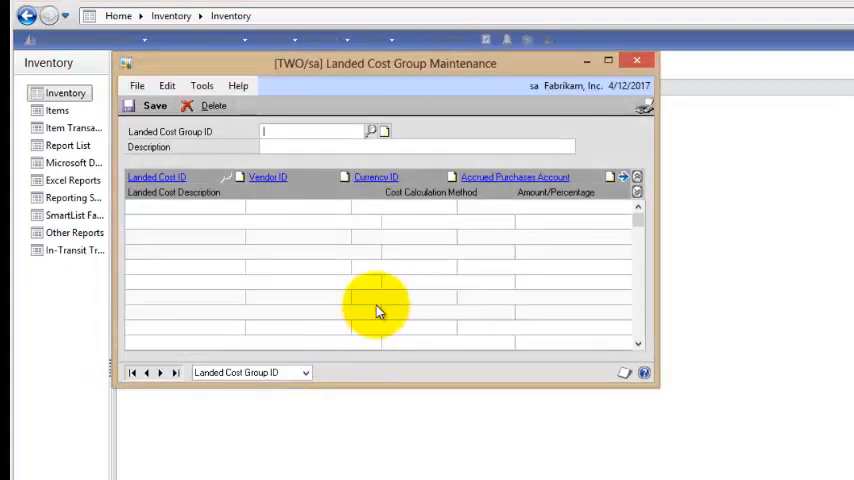
{"action": "type", "text": "NYC"}
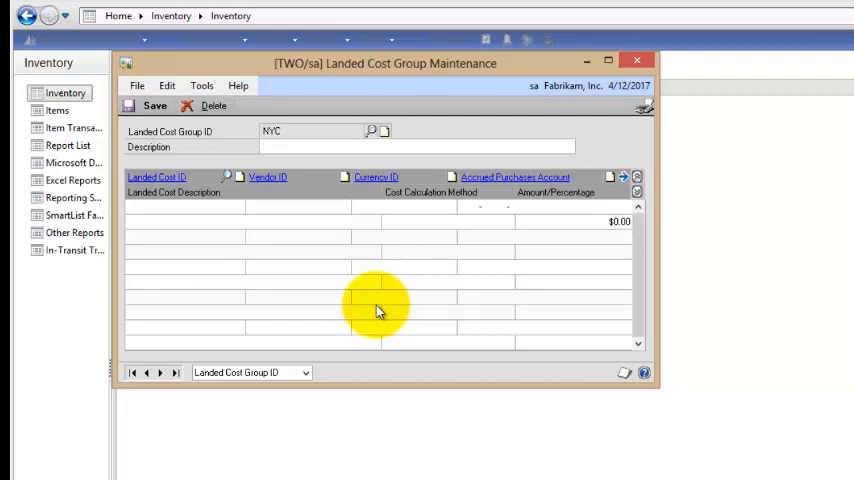
{"action": "left_click", "coordinate": [400, 146]}
{"action": "type", "text": "NYC"}
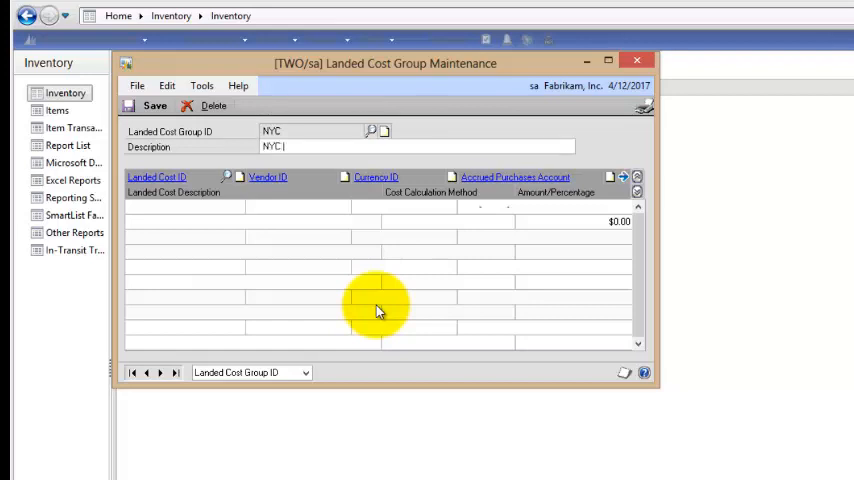
{"action": "type", "text": "Insura"}
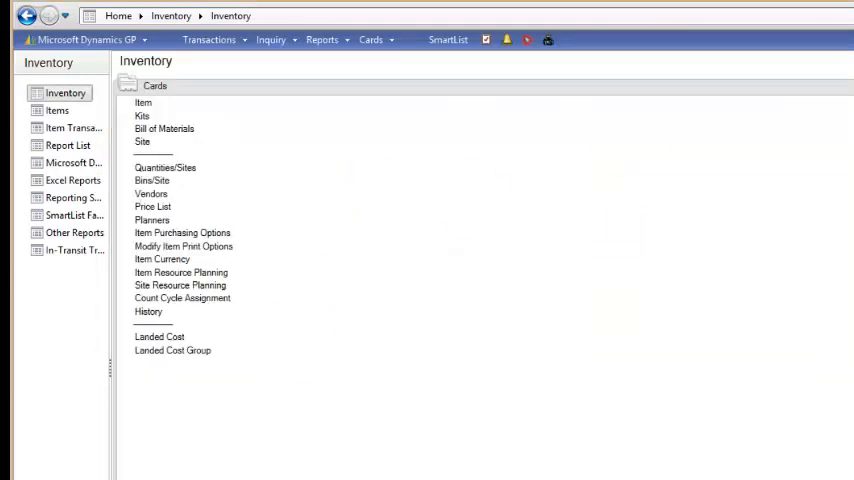
{"action": "mouse_move", "coordinate": [156, 132]}
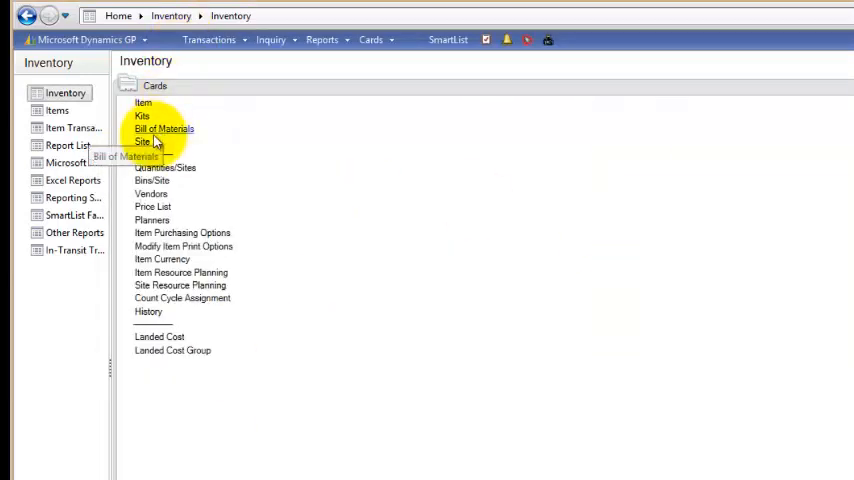
{"action": "mouse_move", "coordinate": [144, 142]}
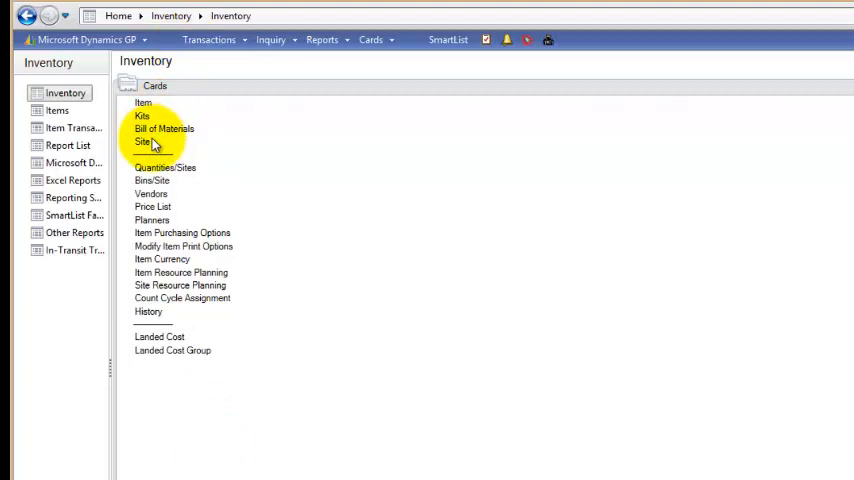
{"action": "mouse_move", "coordinate": [144, 104]}
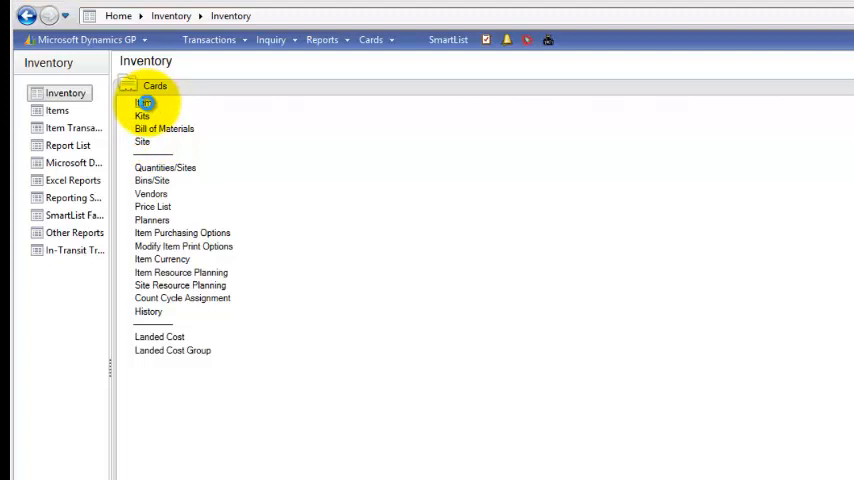
Bring up Item Quantities Maintenance for item CDROM
{"action": "left_click", "coordinate": [140, 104]}
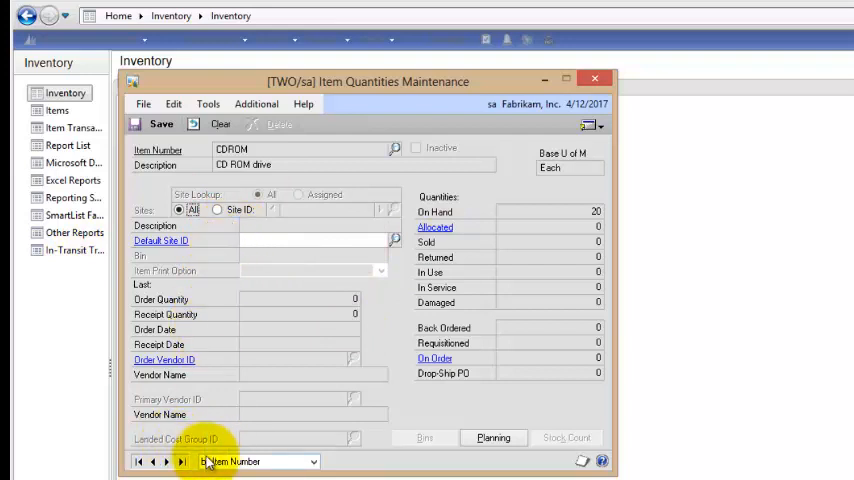
Assign landed cost group NYC to CDROM at site WAREHOUSE and save
{"action": "left_click", "coordinate": [216, 208]}
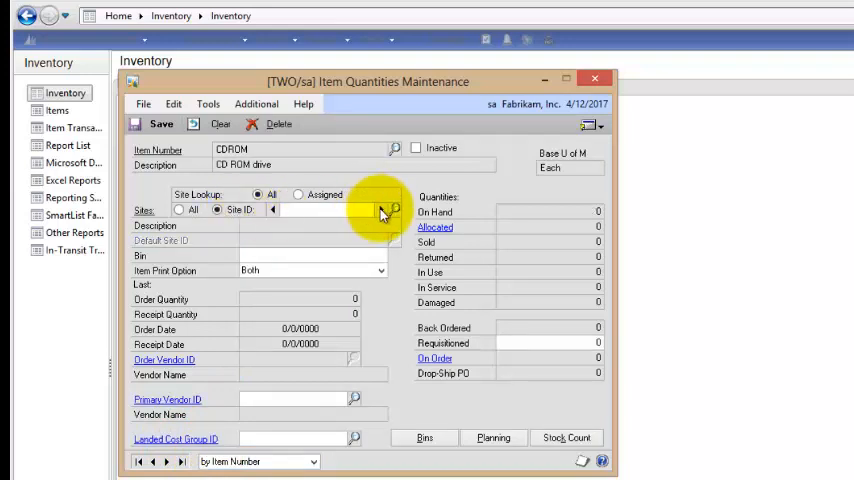
{"action": "left_click", "coordinate": [384, 210]}
{"action": "type", "text": "N"}
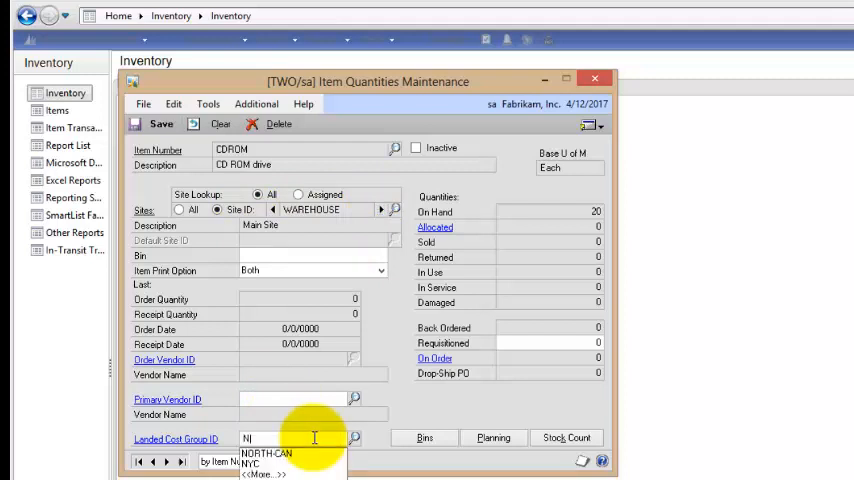
{"action": "left_click", "coordinate": [256, 462]}
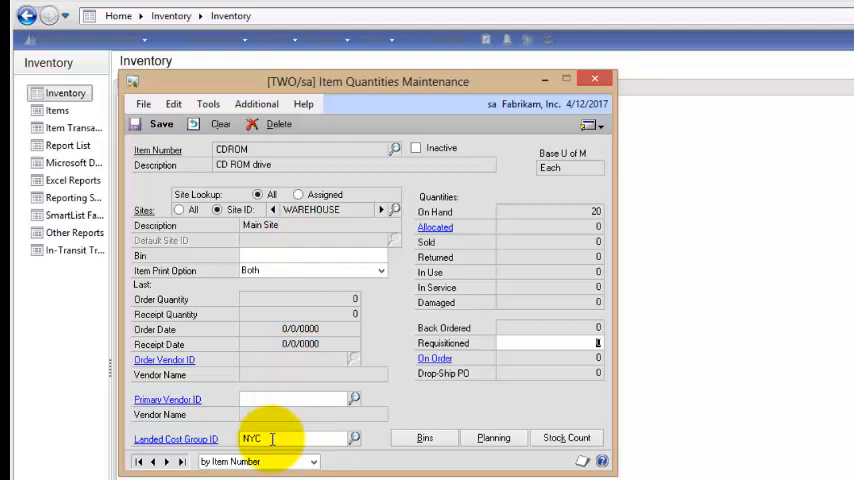
{"action": "mouse_move", "coordinate": [266, 304]}
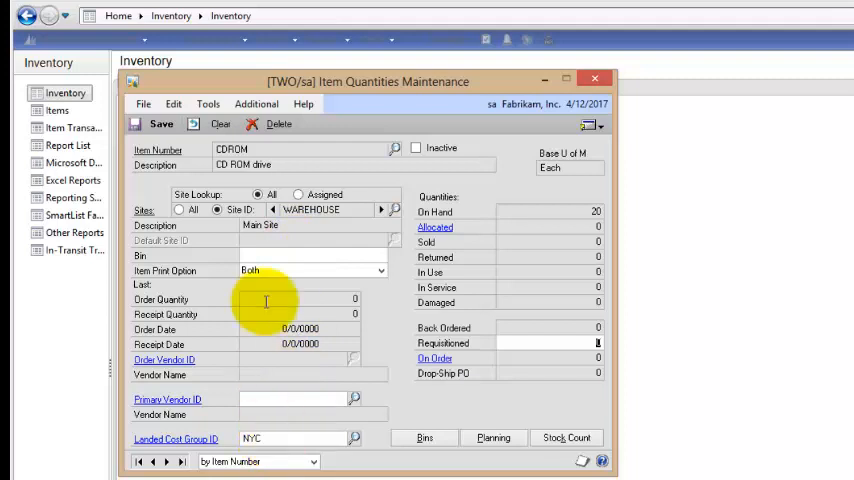
{"action": "left_click", "coordinate": [220, 122]}
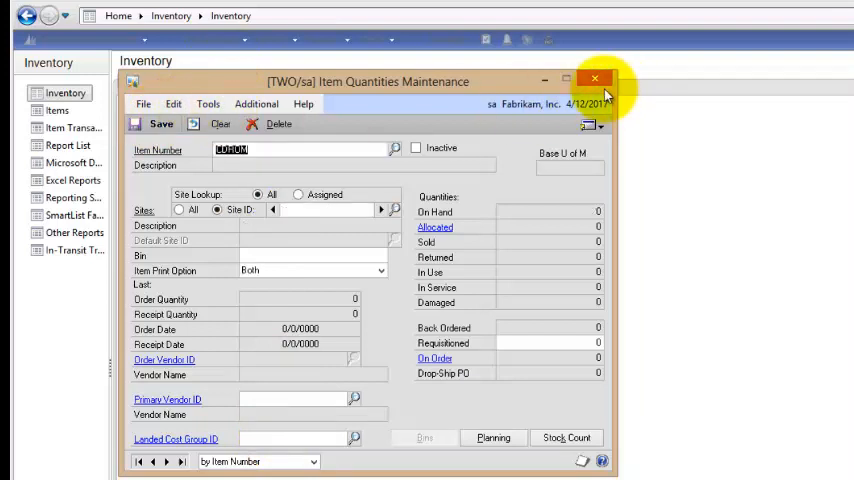
Clear the CDROM item and close the Item Quantities and Item Maintenance windows
{"action": "left_click", "coordinate": [596, 78]}
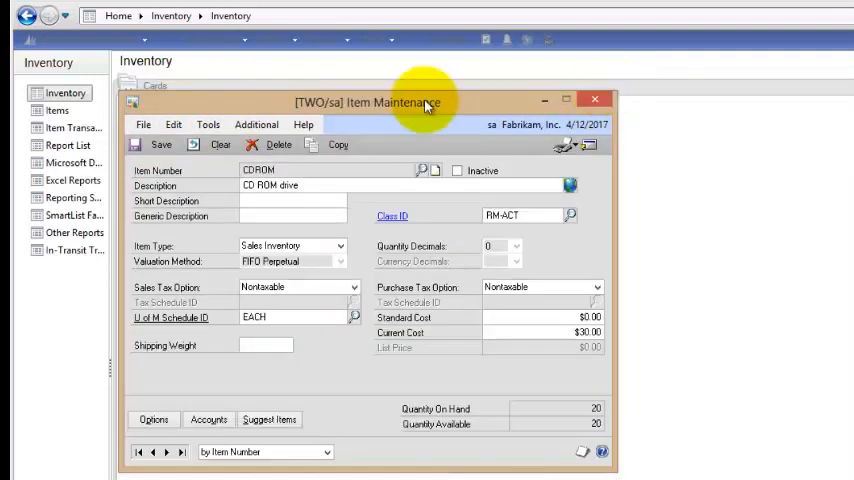
{"action": "left_click", "coordinate": [220, 144]}
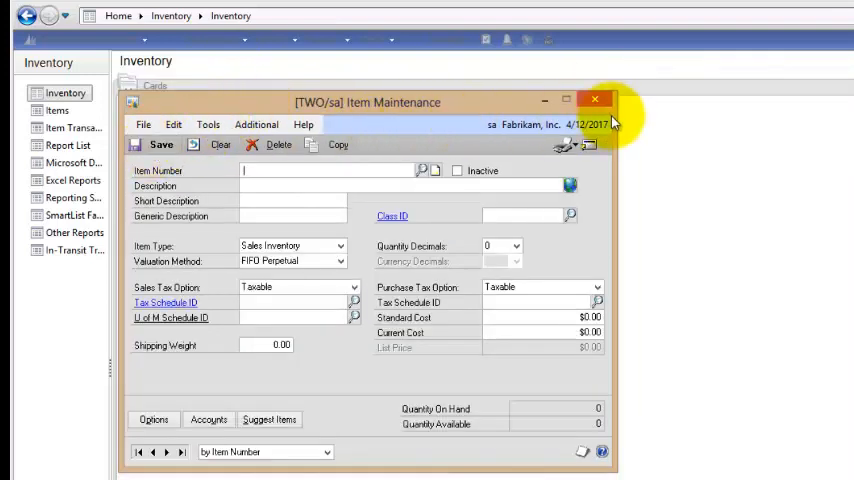
{"action": "left_click", "coordinate": [596, 100]}
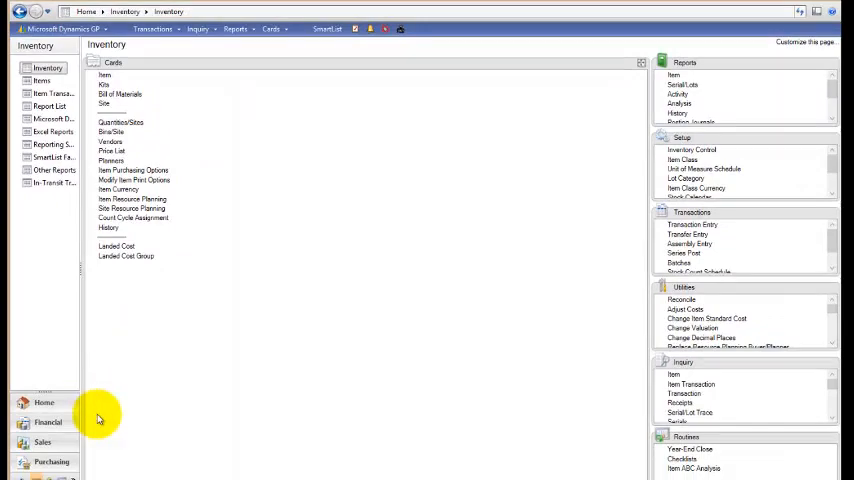
Start a purchase order in Purchasing for vendor A Travel Company
{"action": "left_click", "coordinate": [52, 460]}
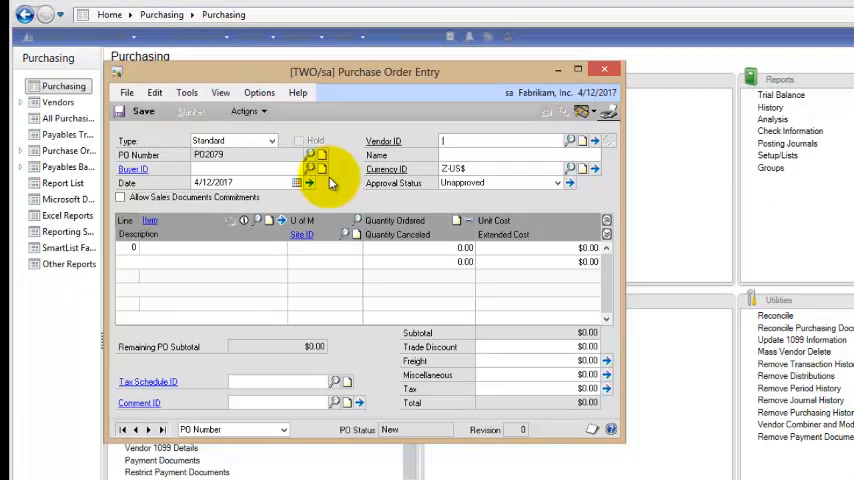
{"action": "left_click", "coordinate": [570, 140]}
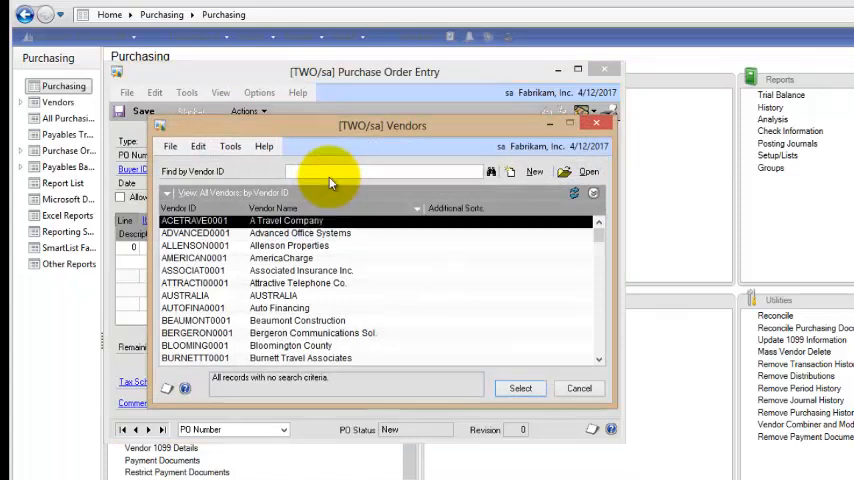
{"action": "left_click", "coordinate": [520, 388]}
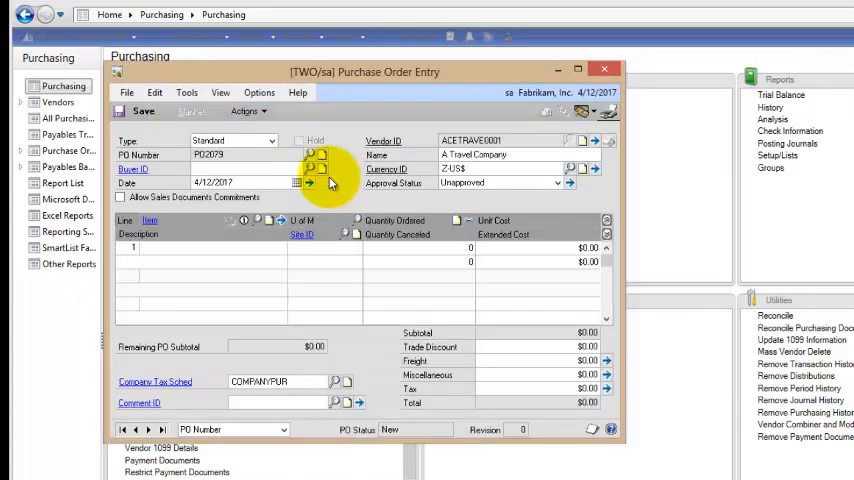
Add a CDROM line, 200 units at $30, for site WAREHOUSE
{"action": "type", "text": "CDROM"}
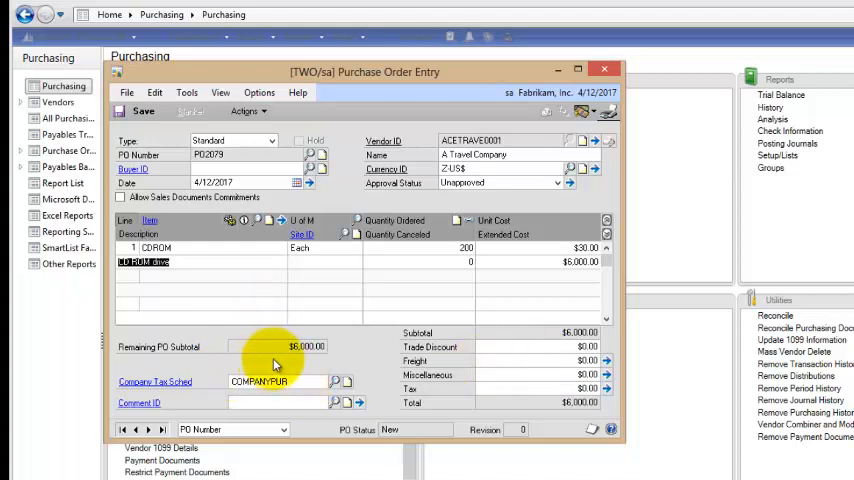
{"action": "mouse_move", "coordinate": [316, 316]}
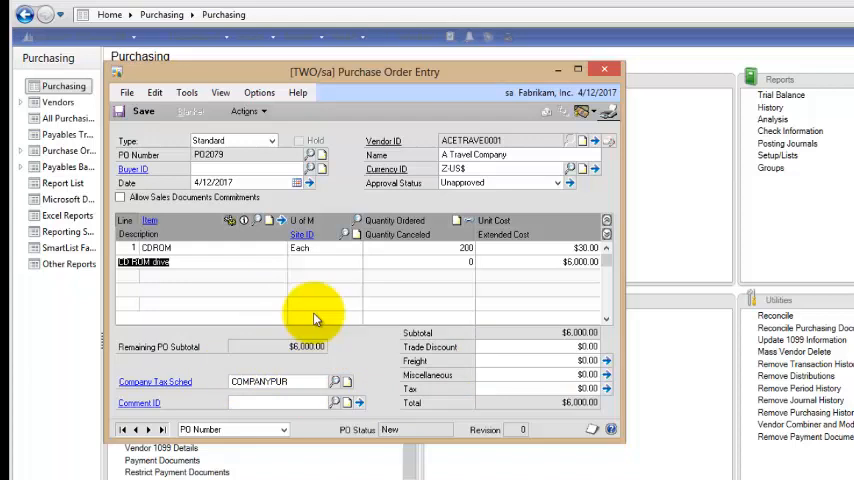
{"action": "mouse_move", "coordinate": [330, 358]}
{"action": "type", "text": "WA"}
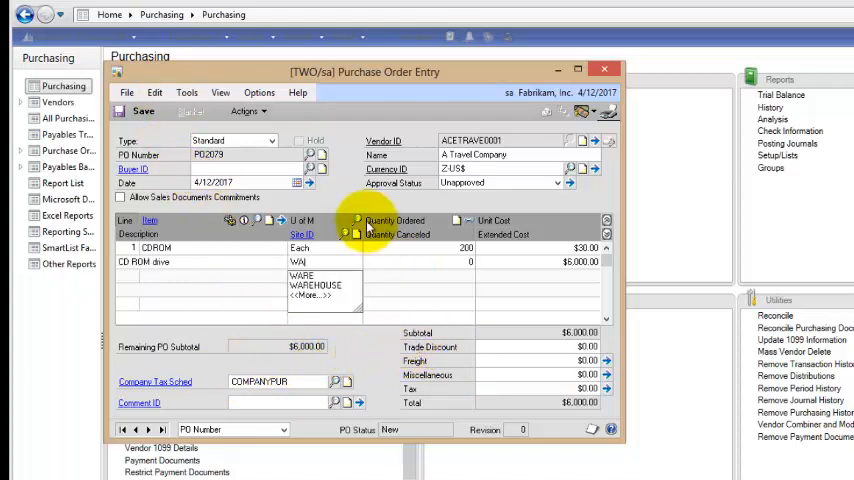
{"action": "left_click", "coordinate": [320, 292]}
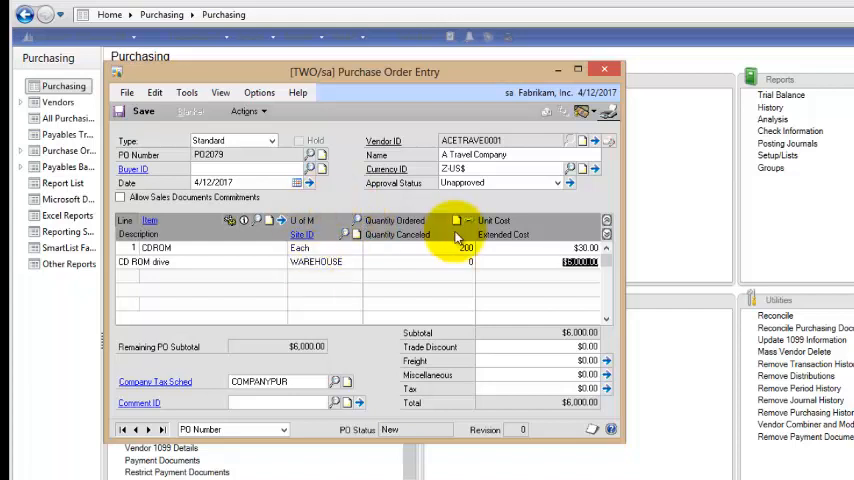
{"action": "mouse_move", "coordinate": [284, 220]}
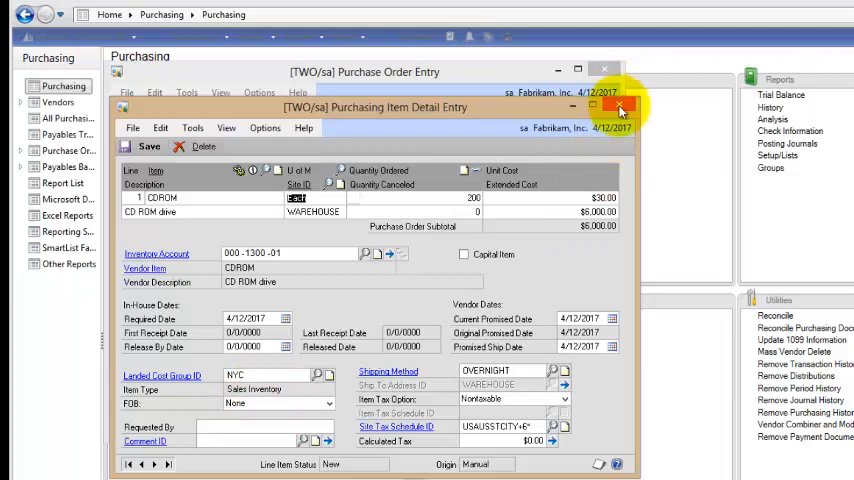
{"action": "left_click", "coordinate": [620, 106]}
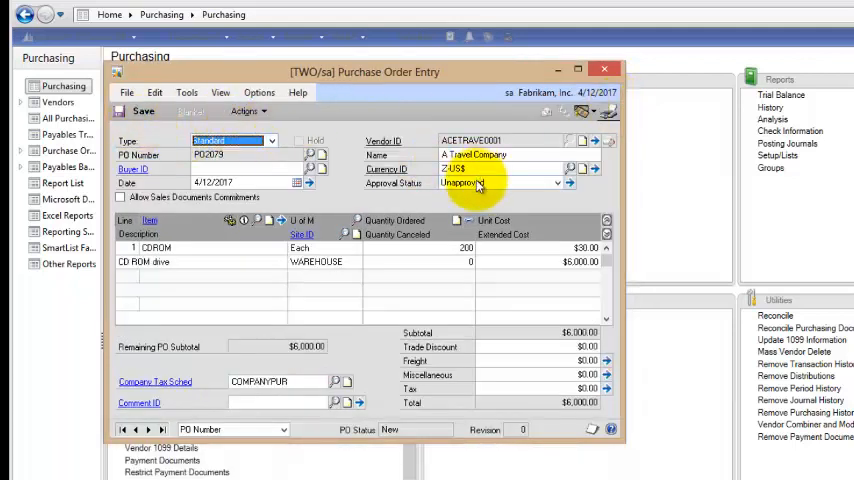
Receive 100 CDROM drives from the PO as receipt RCT1169 with $150 NYC landed cost
{"action": "left_click", "coordinate": [244, 112]}
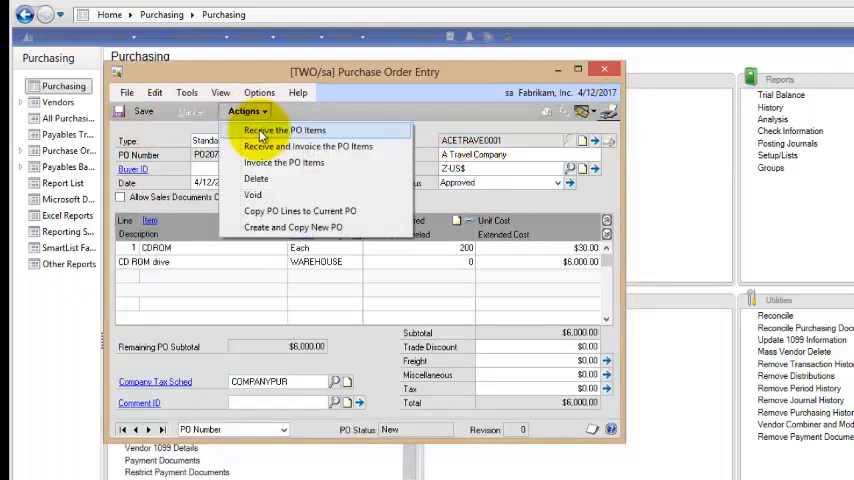
{"action": "left_click", "coordinate": [284, 130]}
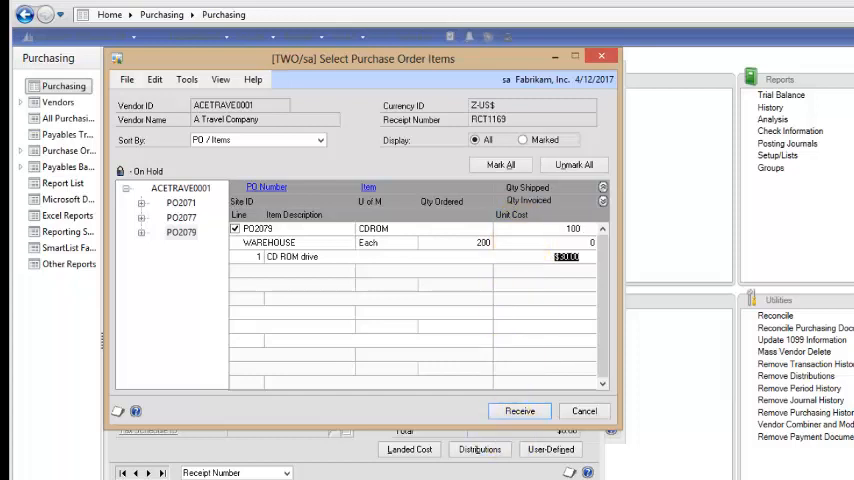
{"action": "left_click", "coordinate": [520, 410]}
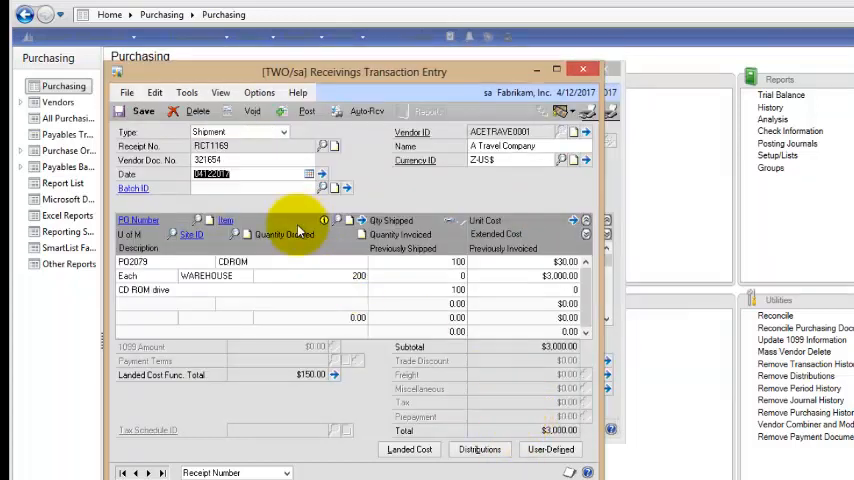
{"action": "mouse_move", "coordinate": [338, 384]}
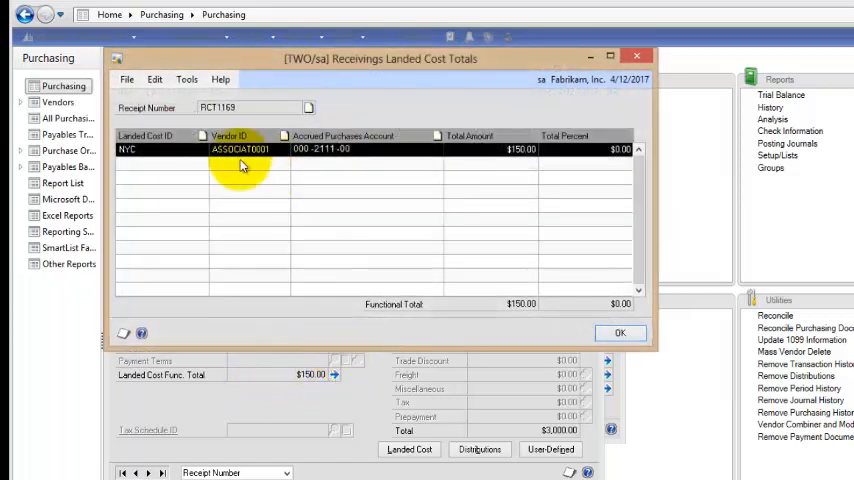
{"action": "left_click", "coordinate": [620, 332]}
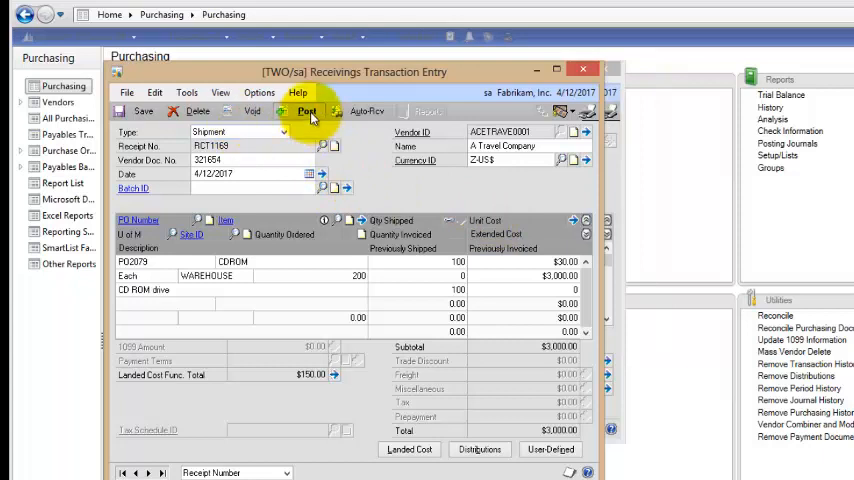
Post the first receipt and bring the remaining 100 CDROM drives from PO2079 into receipt RCT1170
{"action": "left_click", "coordinate": [308, 112]}
{"action": "type", "text": "321321"}
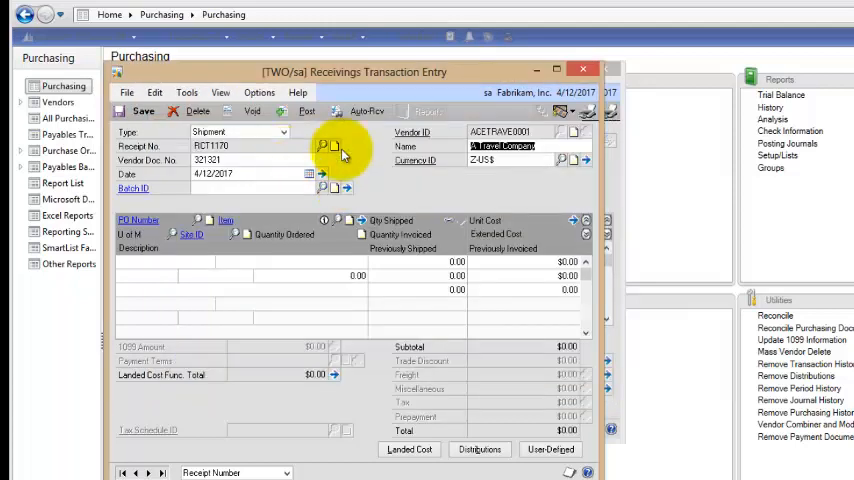
{"action": "left_click", "coordinate": [324, 146]}
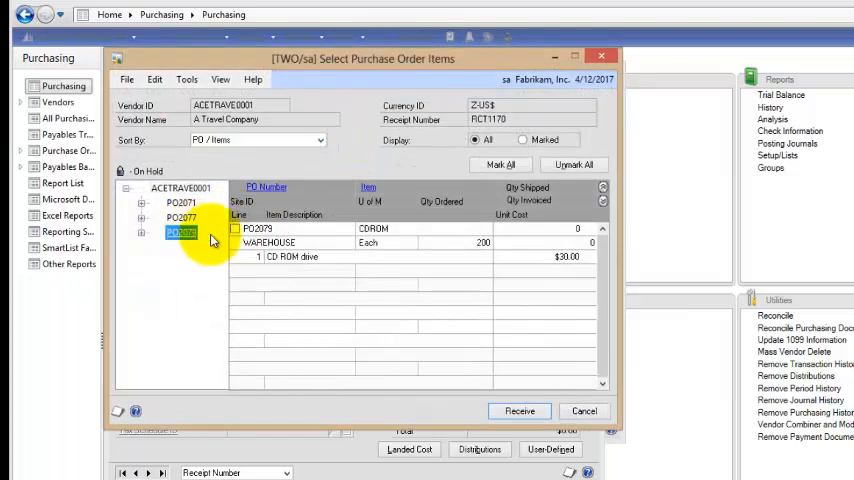
{"action": "left_click", "coordinate": [234, 228]}
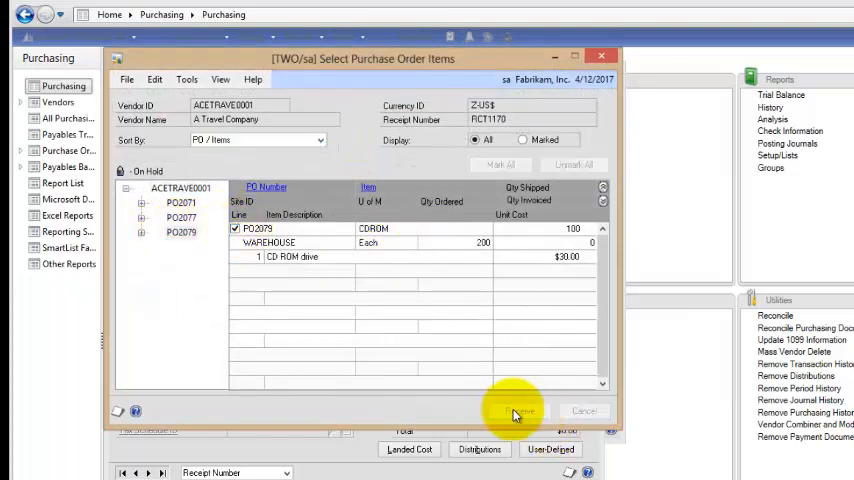
{"action": "left_click", "coordinate": [512, 412]}
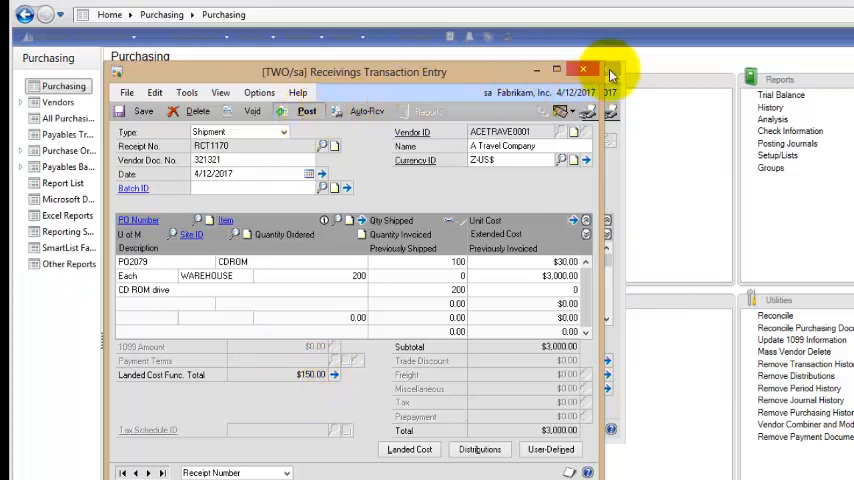
Post receipt RCT1170, skipping the back-ordered items report
{"action": "left_click", "coordinate": [308, 112]}
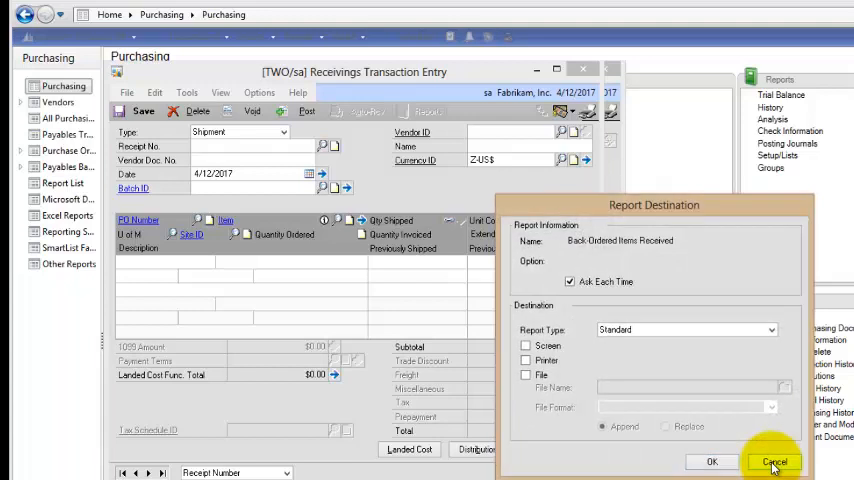
{"action": "left_click", "coordinate": [776, 460]}
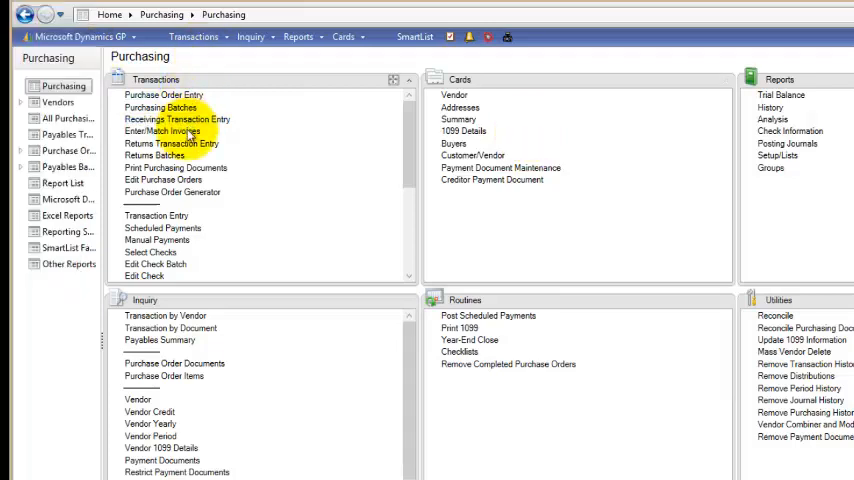
Start an invoice in Enter/Match Invoices with vendor document 1111
{"action": "left_click", "coordinate": [160, 132]}
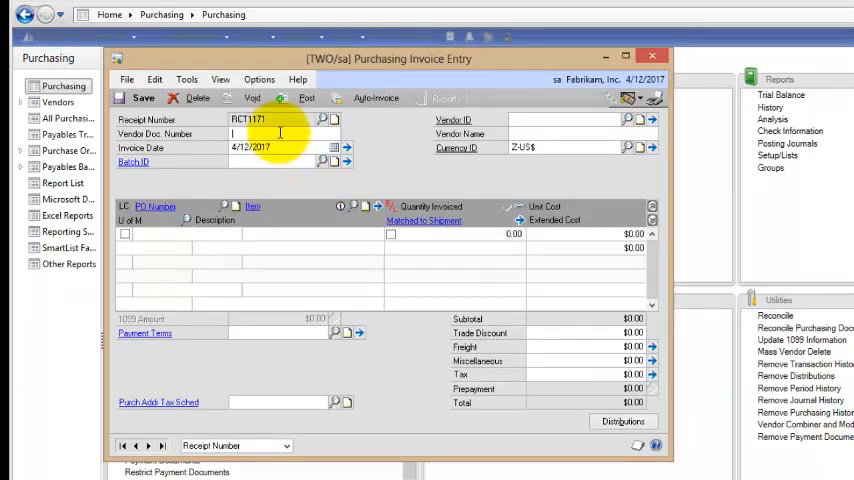
{"action": "type", "text": "1111"}
{"action": "left_click", "coordinate": [570, 118]}
{"action": "type", "text": "ASSOCIAT0001"}
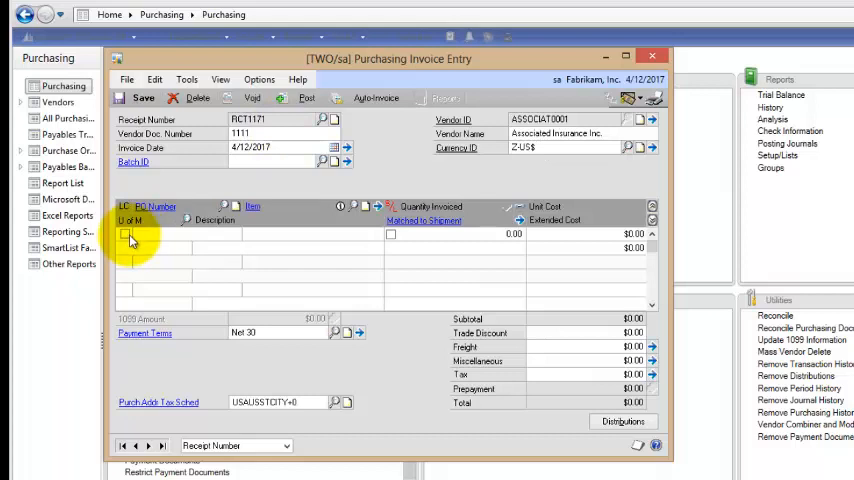
Add a New York City Insurance landed cost line for 200 units at $1.50
{"action": "left_click", "coordinate": [124, 234]}
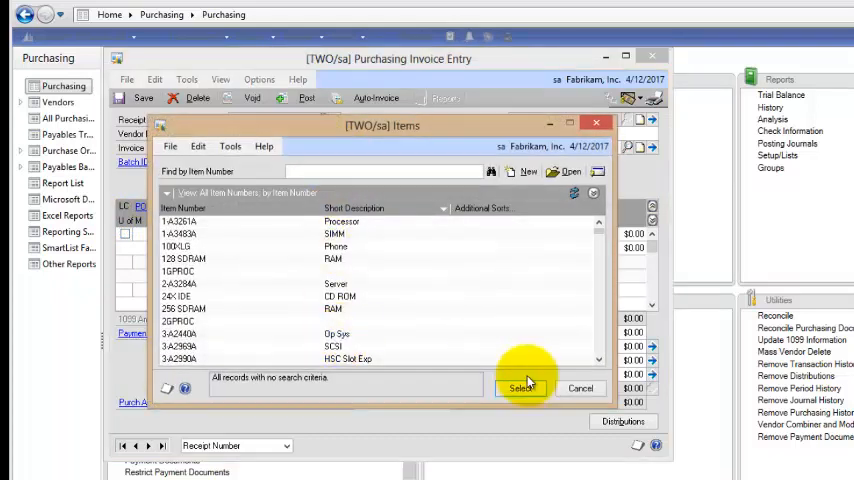
{"action": "left_click", "coordinate": [524, 388]}
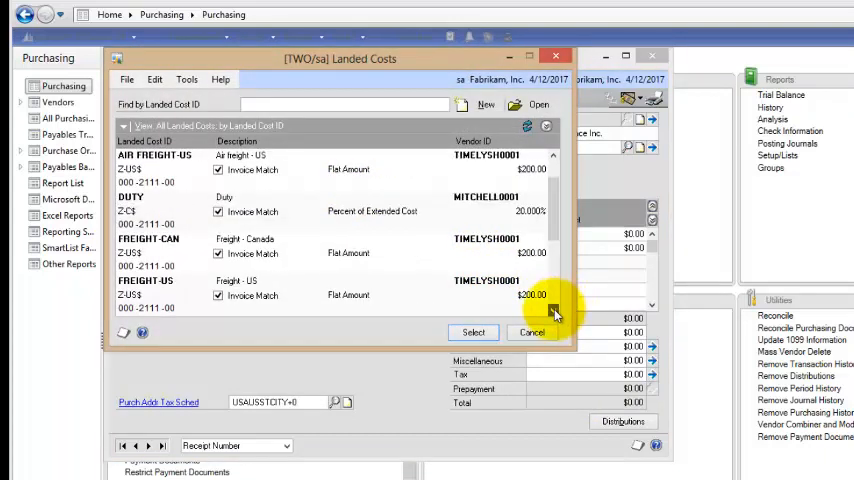
{"action": "scroll", "scroll_direction": "down", "scroll_amount": 3}
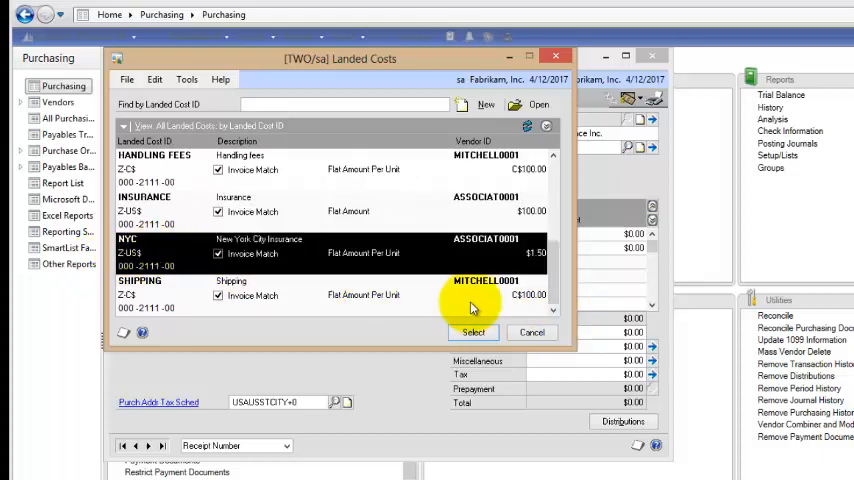
{"action": "left_click", "coordinate": [472, 332]}
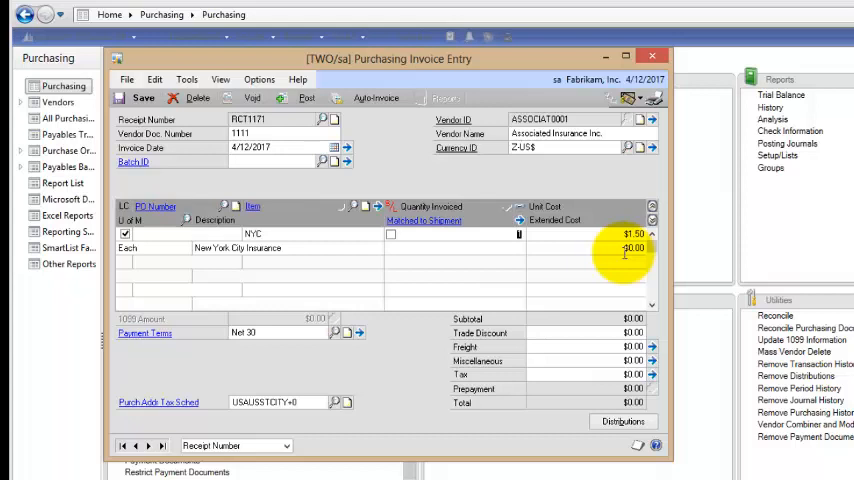
{"action": "type", "text": "200"}
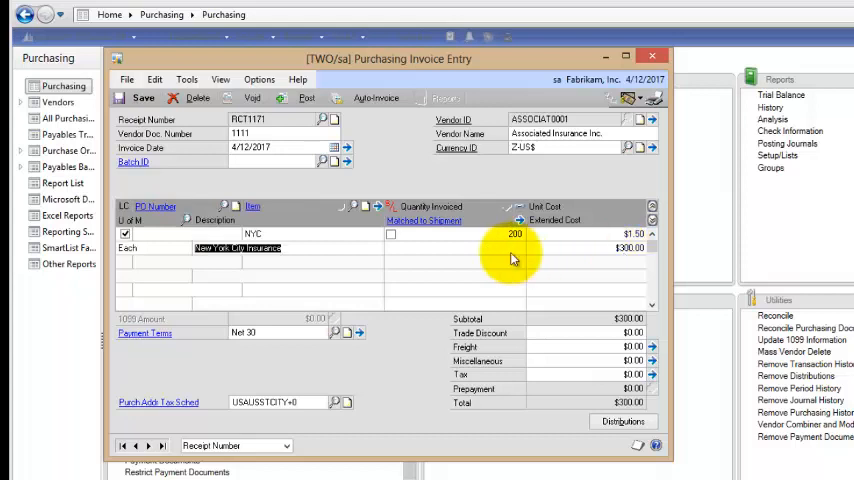
{"action": "mouse_move", "coordinate": [364, 288]}
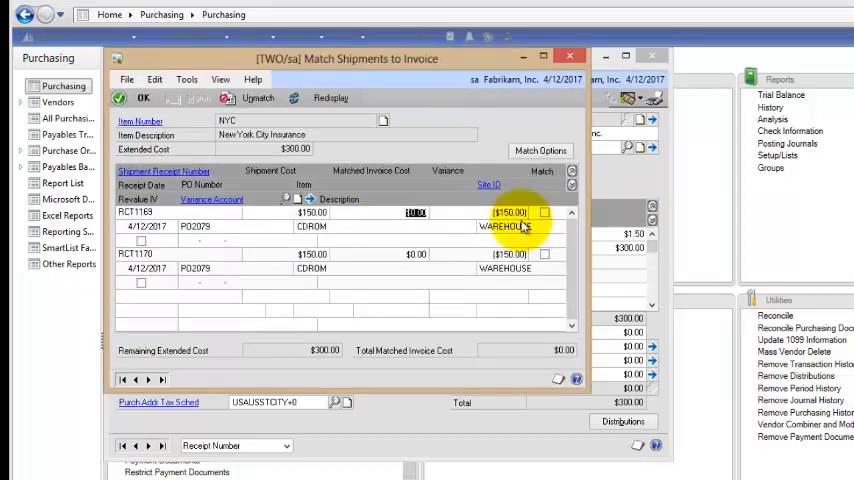
{"action": "mouse_move", "coordinate": [458, 262]}
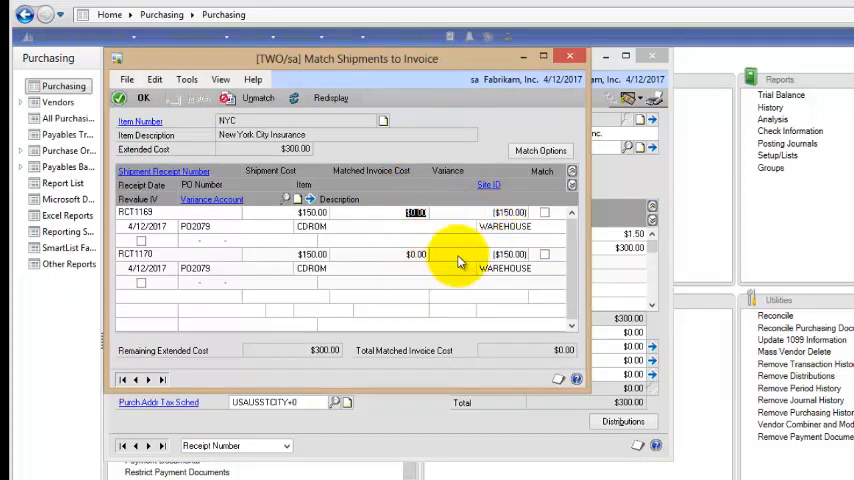
Match the $300 insurance cost to receipts RCT1169 and RCT1170, $150 each
{"action": "left_click", "coordinate": [544, 212]}
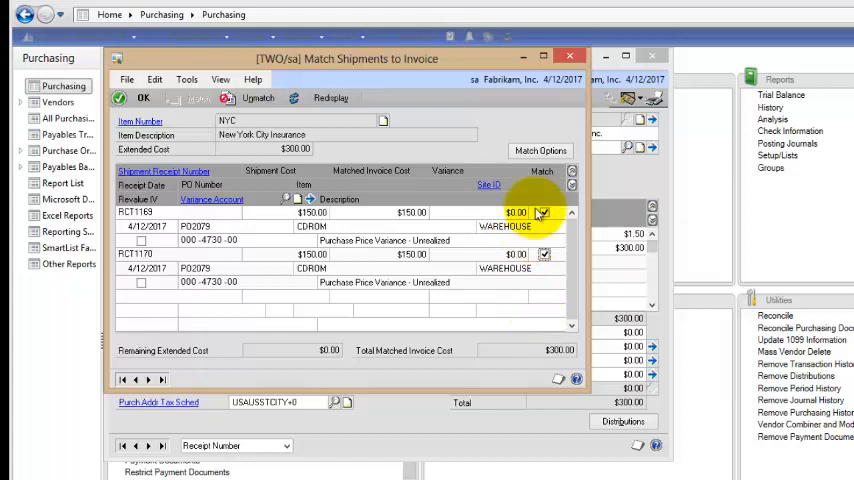
{"action": "left_click", "coordinate": [144, 96]}
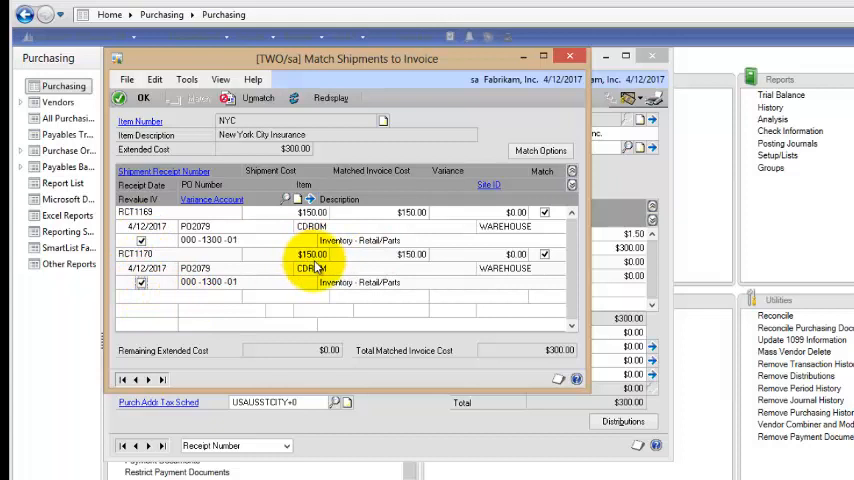
{"action": "mouse_move", "coordinate": [230, 140]}
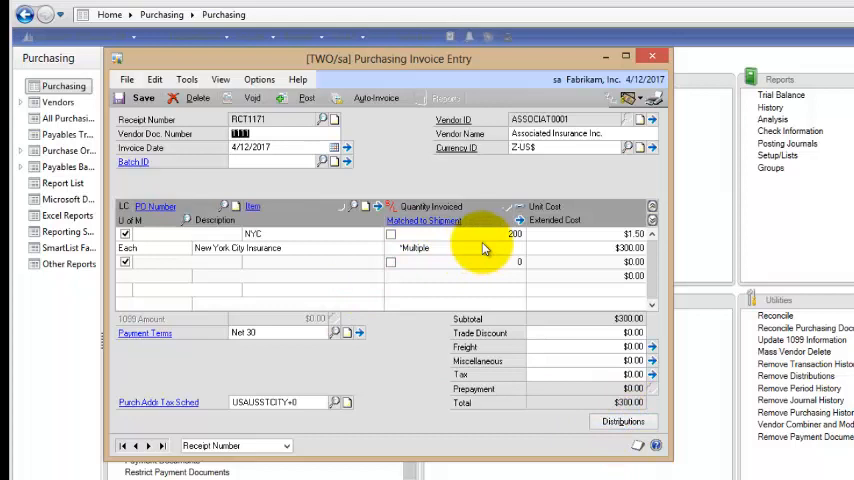
{"action": "mouse_move", "coordinate": [488, 208]}
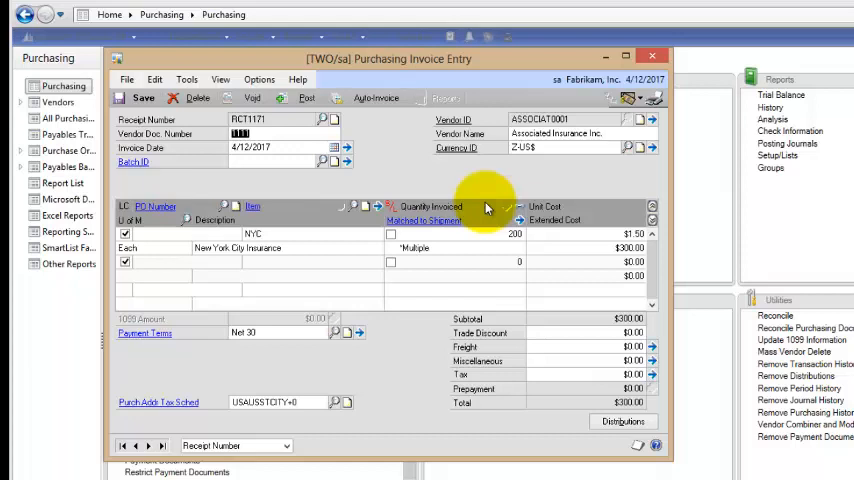
{"action": "mouse_move", "coordinate": [424, 264]}
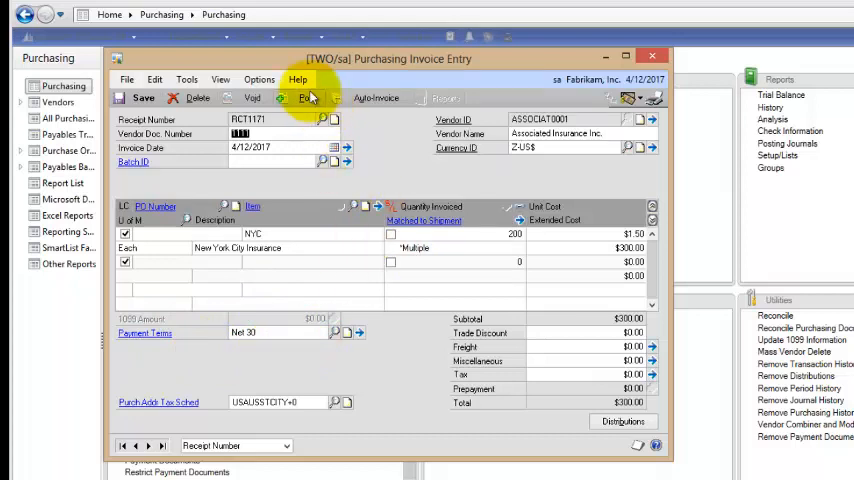
{"action": "mouse_move", "coordinate": [482, 132]}
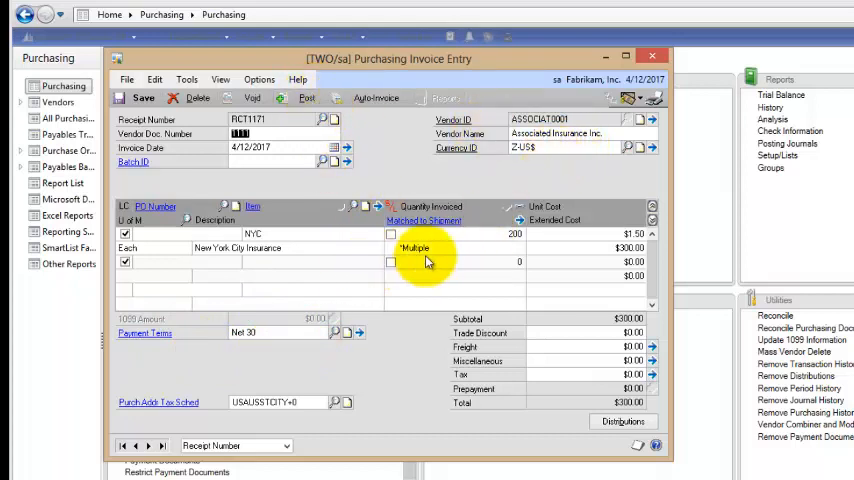
{"action": "mouse_move", "coordinate": [452, 258]}
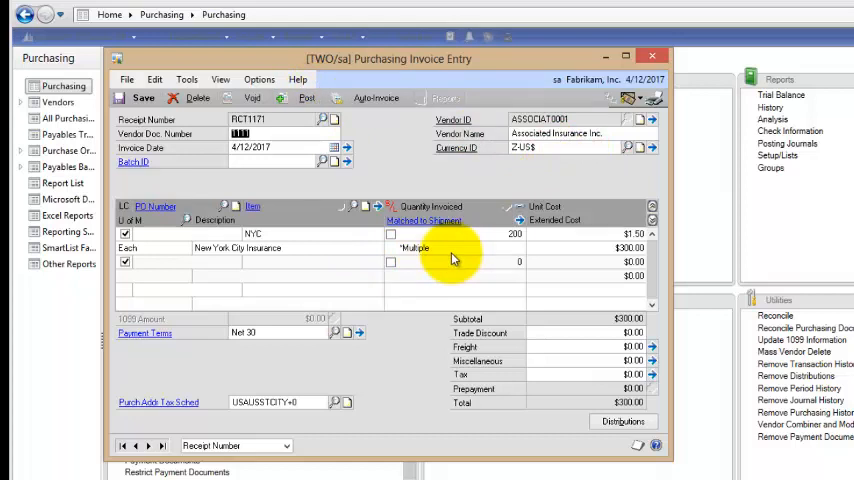